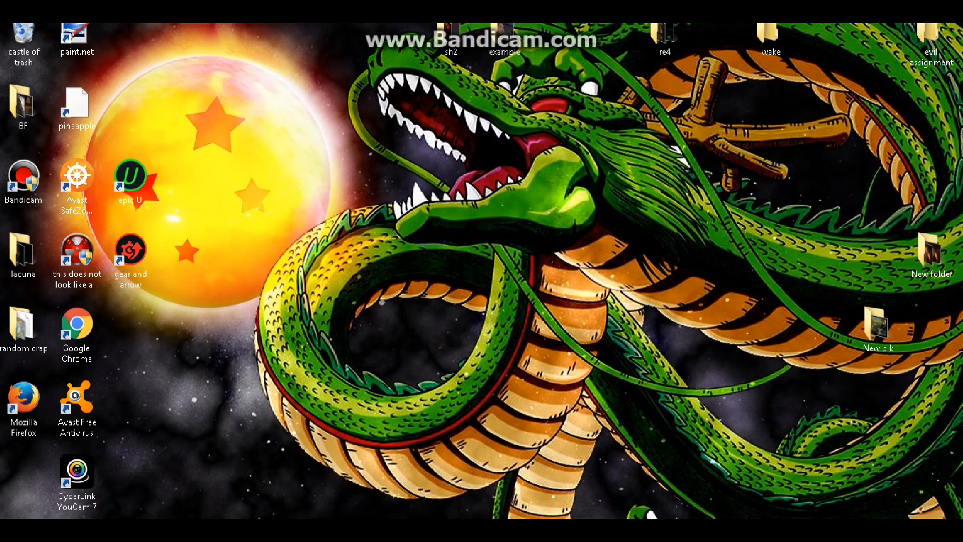
Launch HandBrake from its desktop shortcut.
{"action": "left_click", "coordinate": [77, 101]}
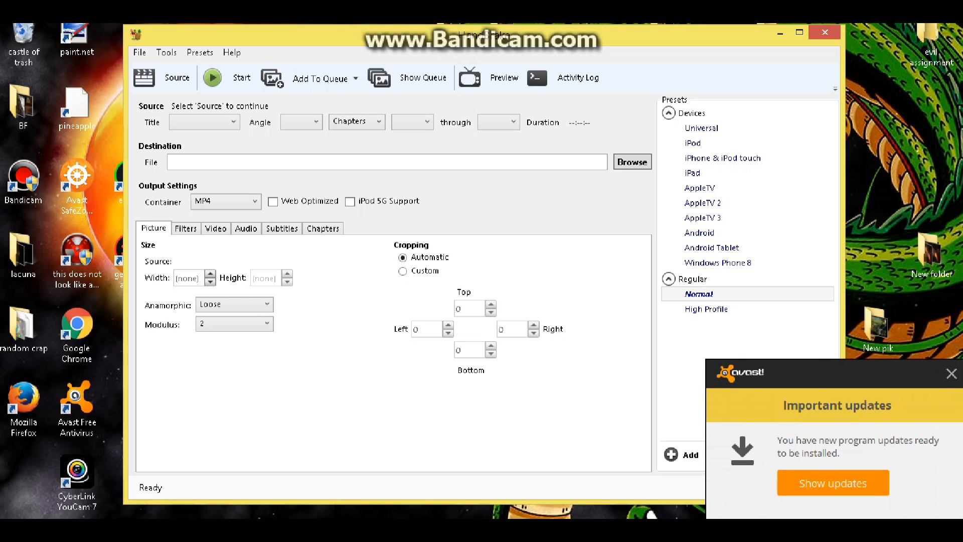
Dismiss the Avast 'Important updates' popup covering the HandBrake window.
{"action": "left_click", "coordinate": [951, 373]}
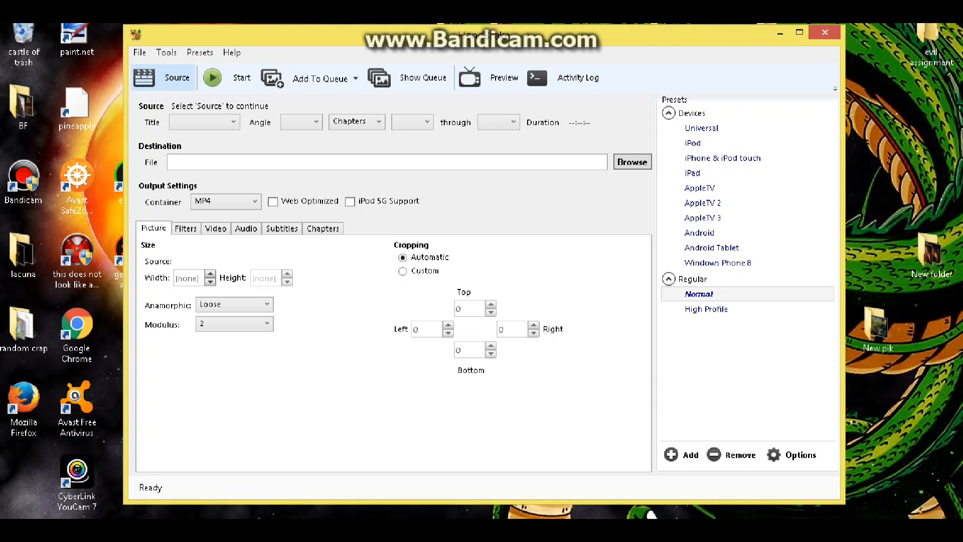
Choose a single file source and select Capture_20160728 in the Desktop example folder.
{"action": "left_click", "coordinate": [162, 78]}
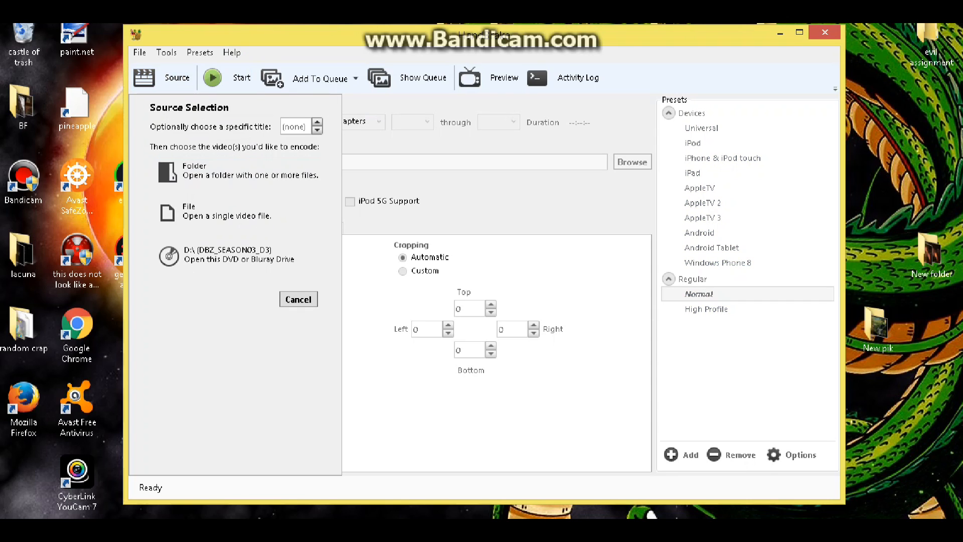
{"action": "left_click", "coordinate": [189, 210]}
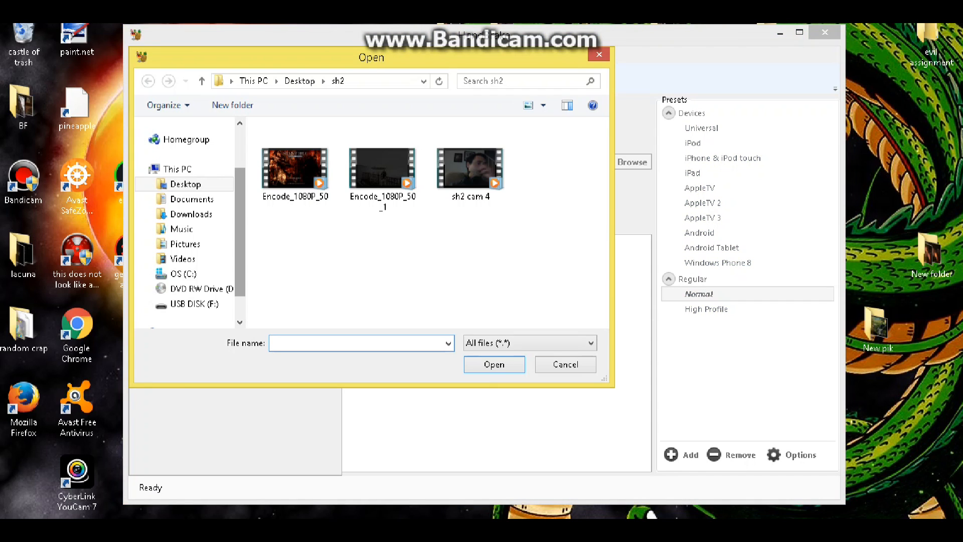
{"action": "left_click", "coordinate": [187, 184]}
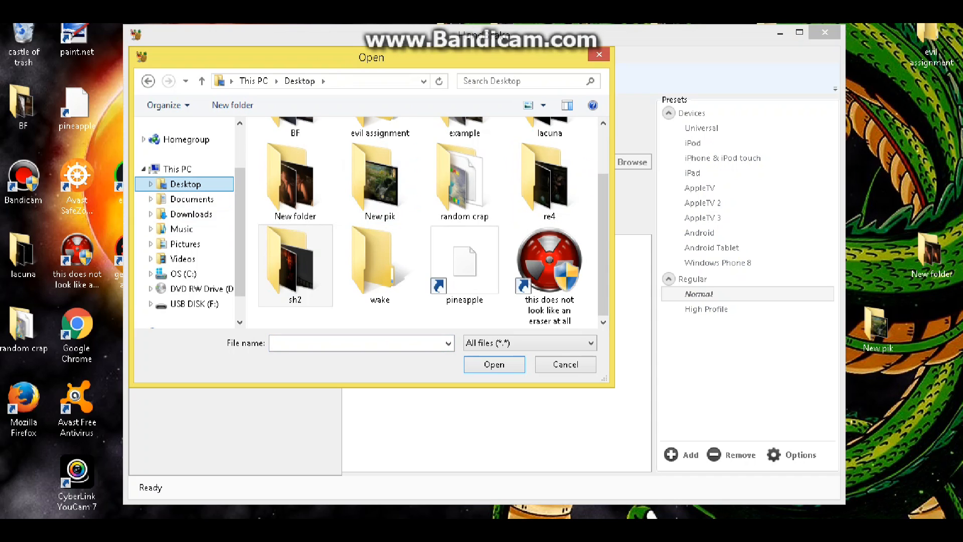
{"action": "double_click", "coordinate": [463, 178]}
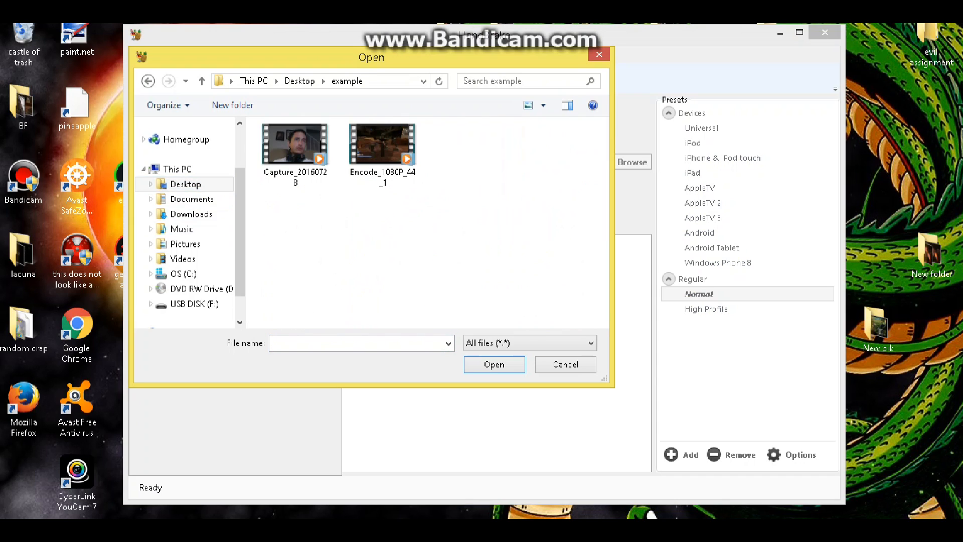
{"action": "left_click", "coordinate": [294, 143]}
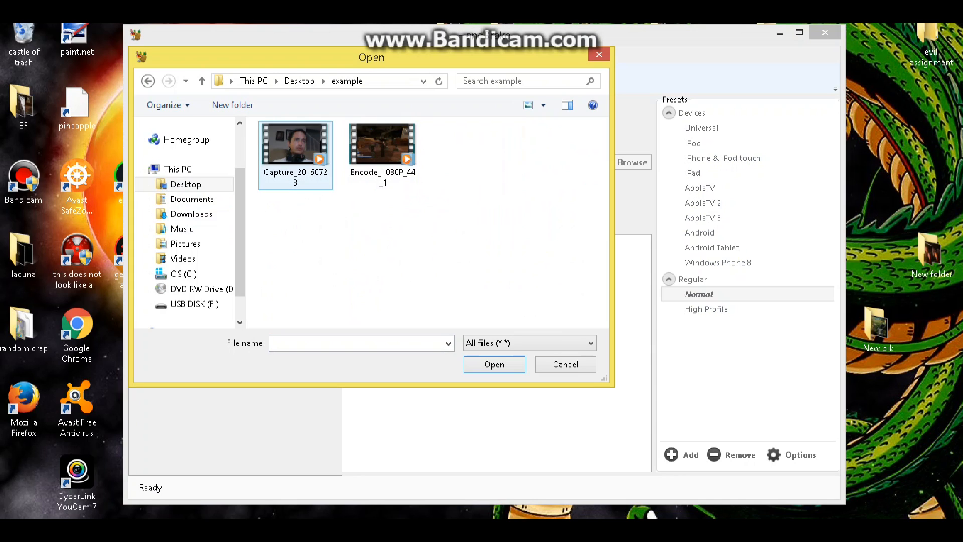
{"action": "left_click", "coordinate": [295, 147]}
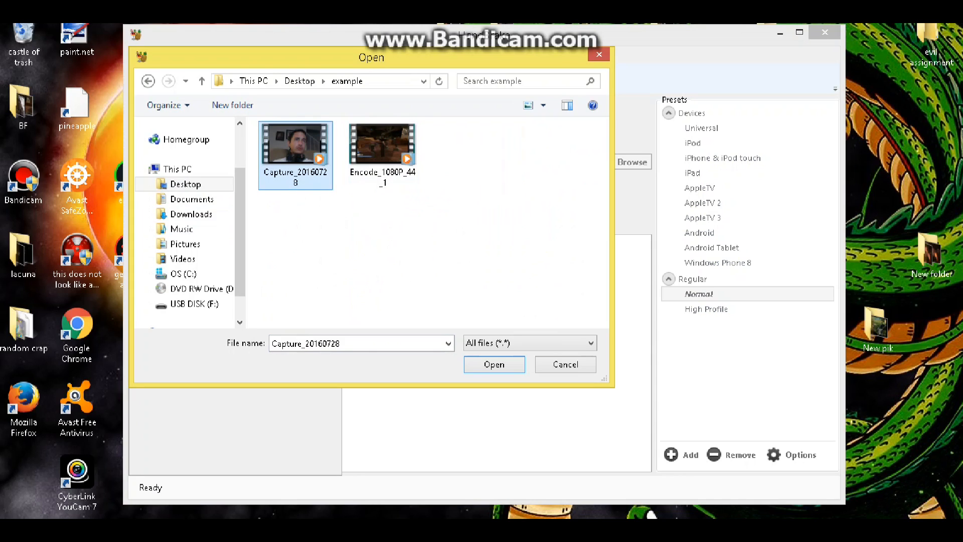
Inspect Encode_1080P_44_1's properties (1920x1080, 30 frames/second) in the Details view, then close them.
{"action": "right_click", "coordinate": [295, 144]}
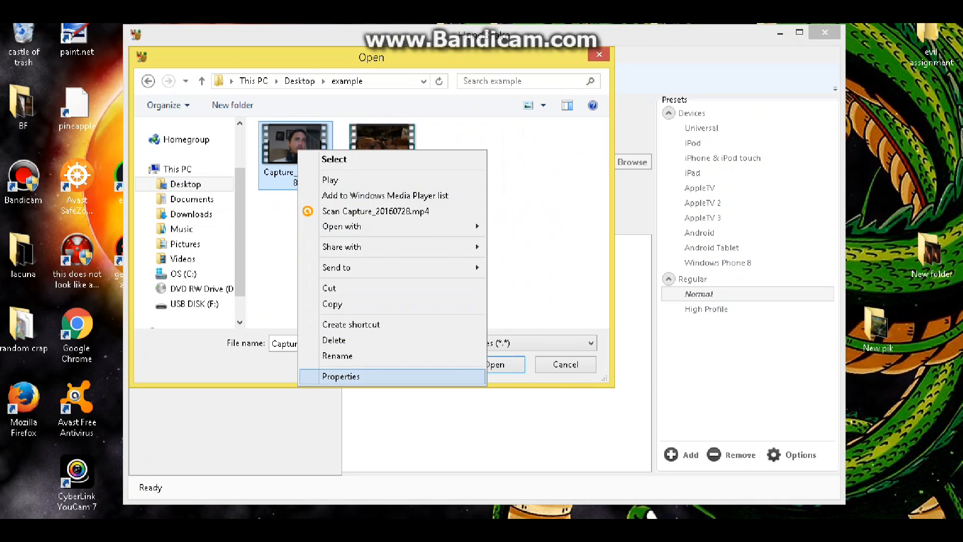
{"action": "left_click", "coordinate": [342, 376]}
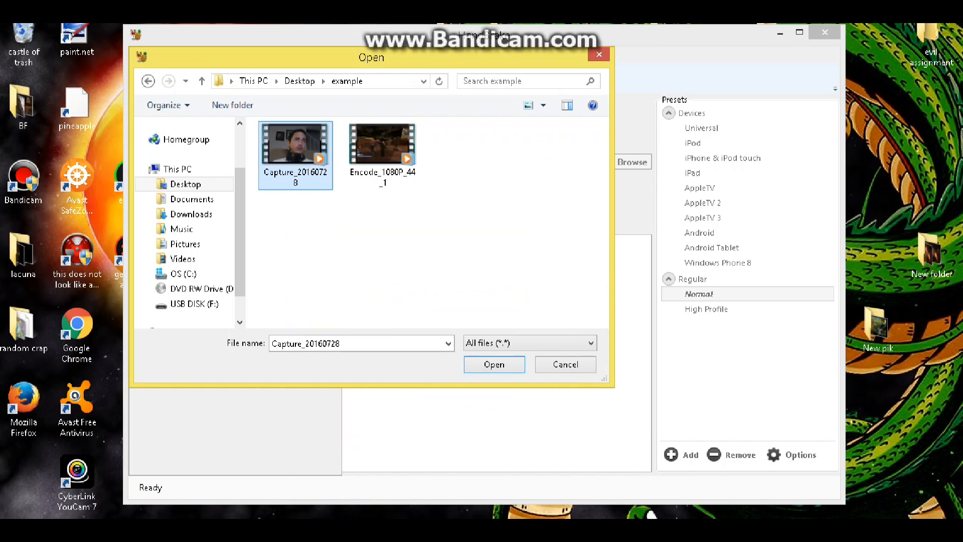
{"action": "right_click", "coordinate": [381, 143]}
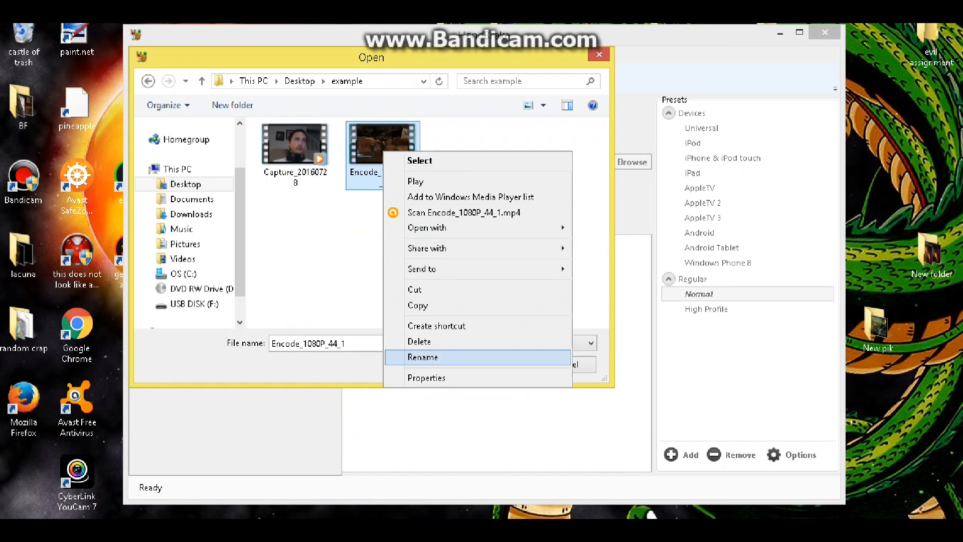
{"action": "left_click", "coordinate": [426, 377]}
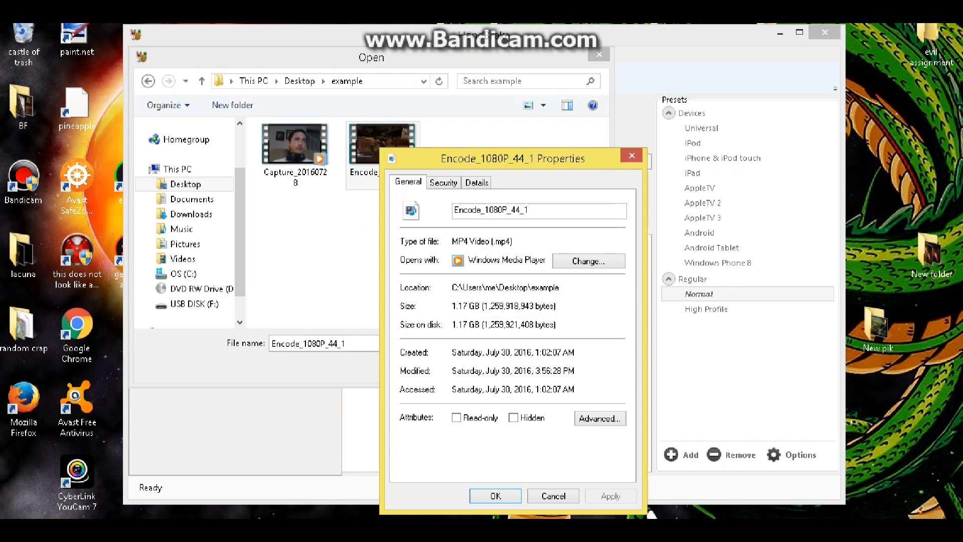
{"action": "left_click", "coordinate": [476, 182]}
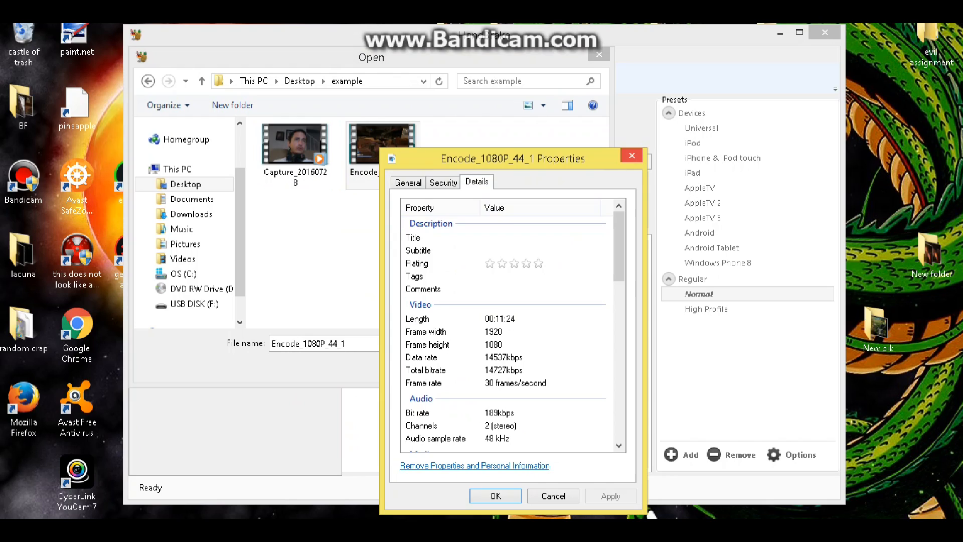
{"action": "left_click", "coordinate": [551, 496]}
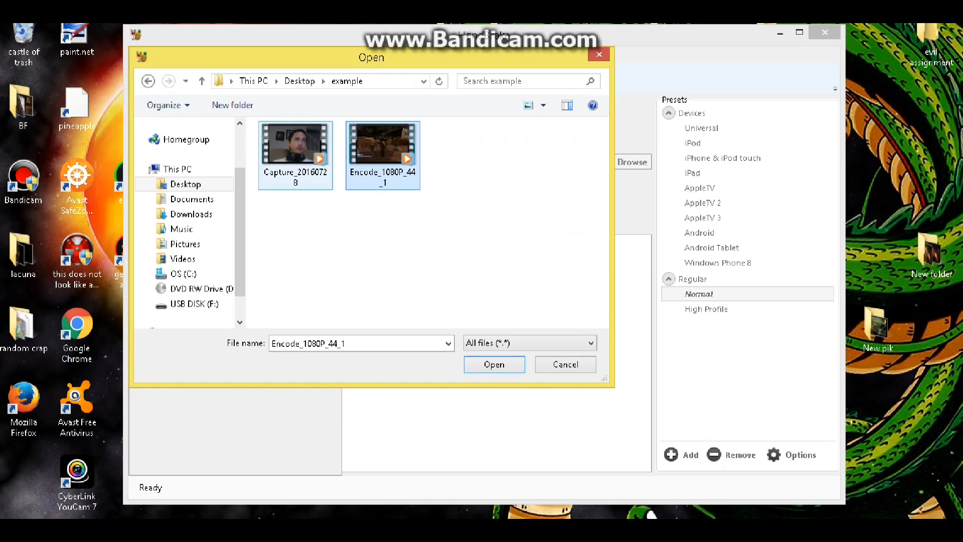
Load Capture_20160728 as the source (1280x720, 01:04:01) and start choosing the destination.
{"action": "left_click", "coordinate": [494, 365]}
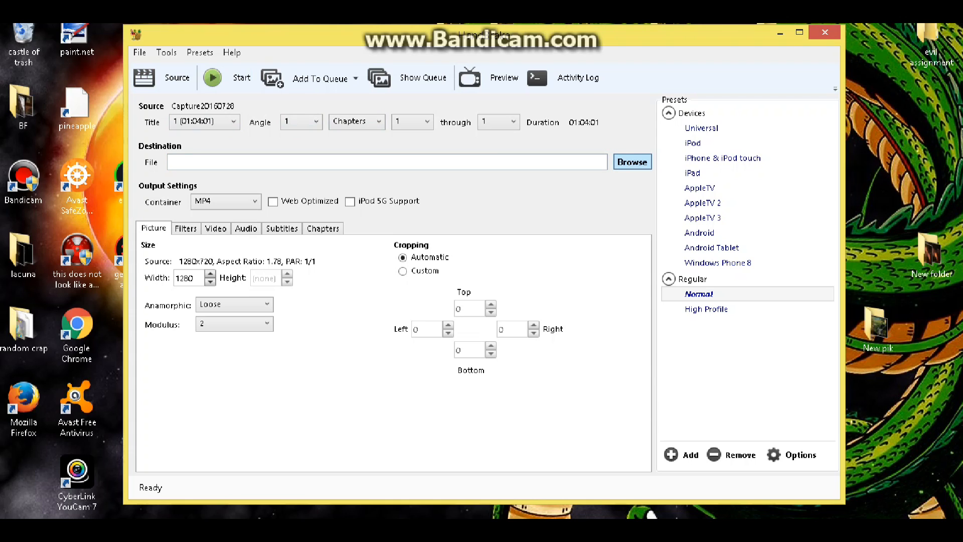
{"action": "left_click", "coordinate": [631, 162]}
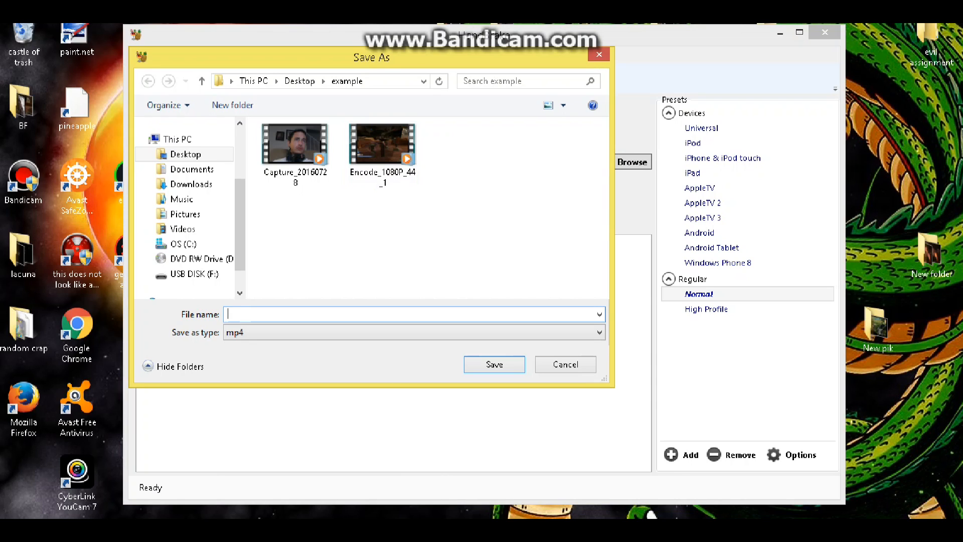
Save the output as 'bf cam 1.mp4' in the Desktop example folder.
{"action": "type", "text": "bf cam"}
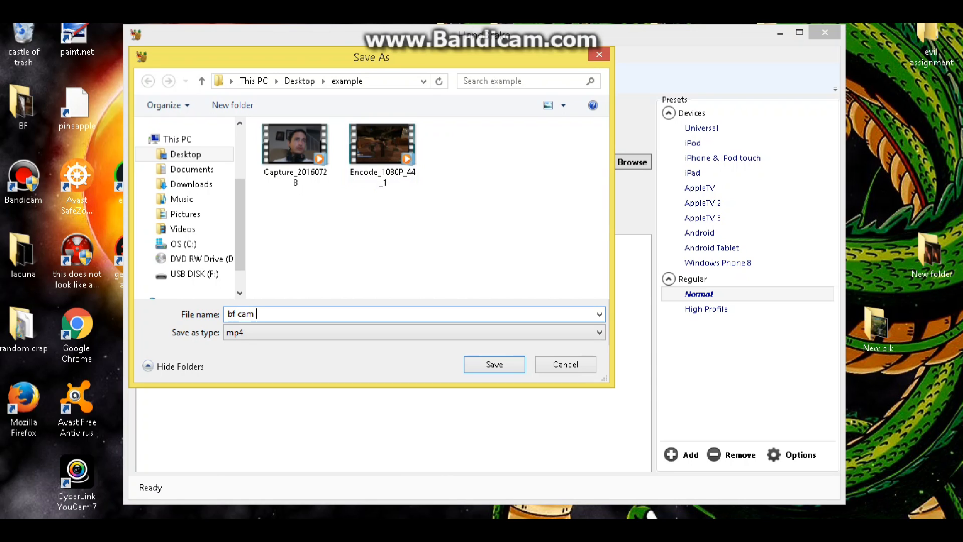
{"action": "type", "text": "1"}
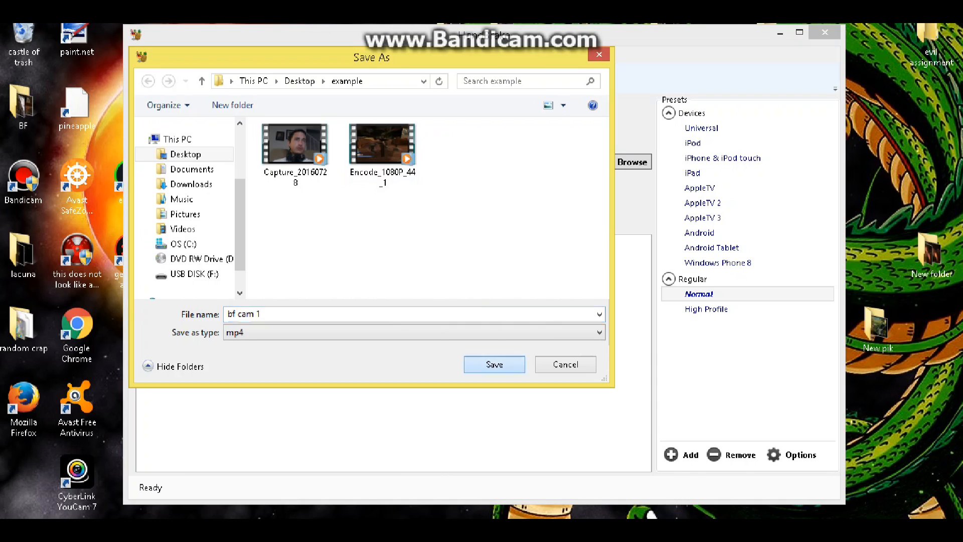
{"action": "left_click", "coordinate": [494, 365]}
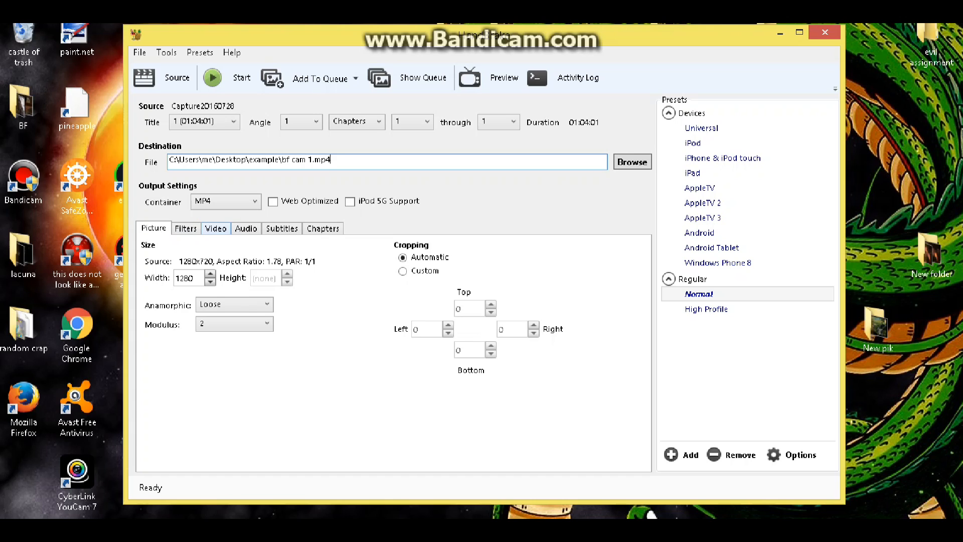
Set the video framerate to 30 fps with Constant Framerate, keeping H.264 at quality 20.
{"action": "left_click", "coordinate": [215, 228]}
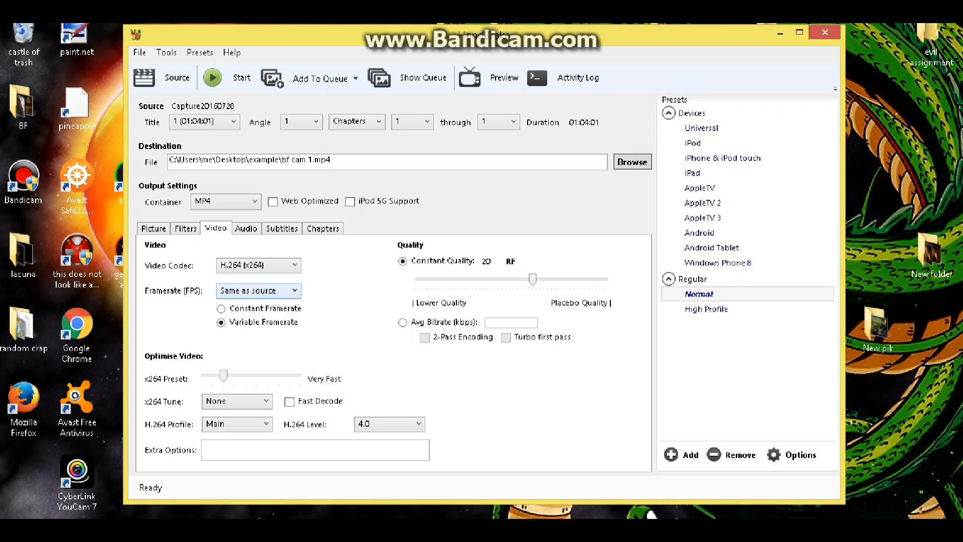
{"action": "left_click", "coordinate": [293, 290]}
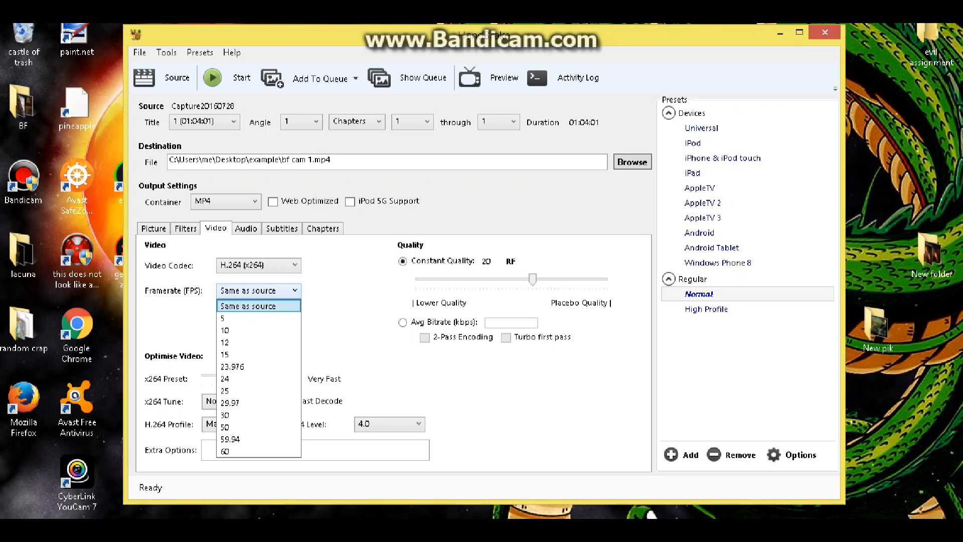
{"action": "mouse_move", "coordinate": [231, 402]}
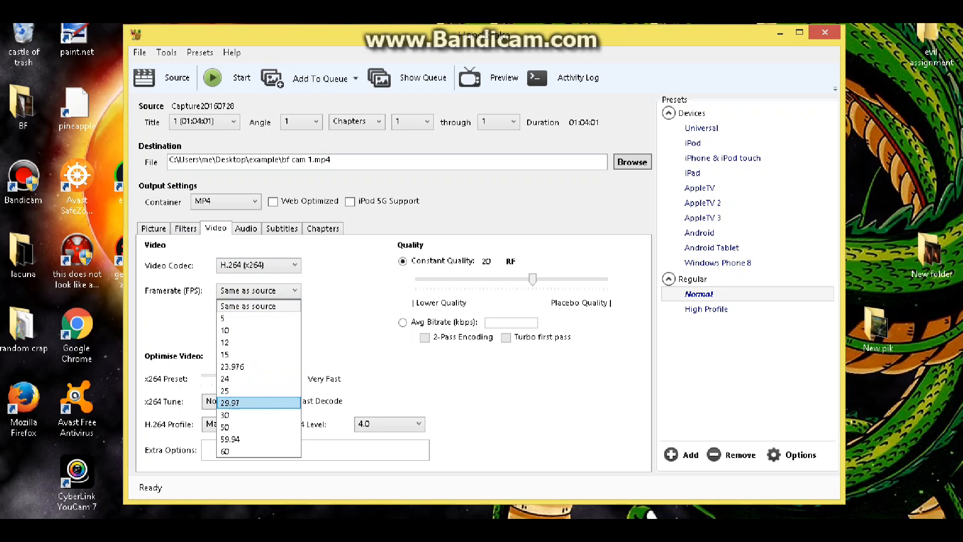
{"action": "left_click", "coordinate": [226, 414]}
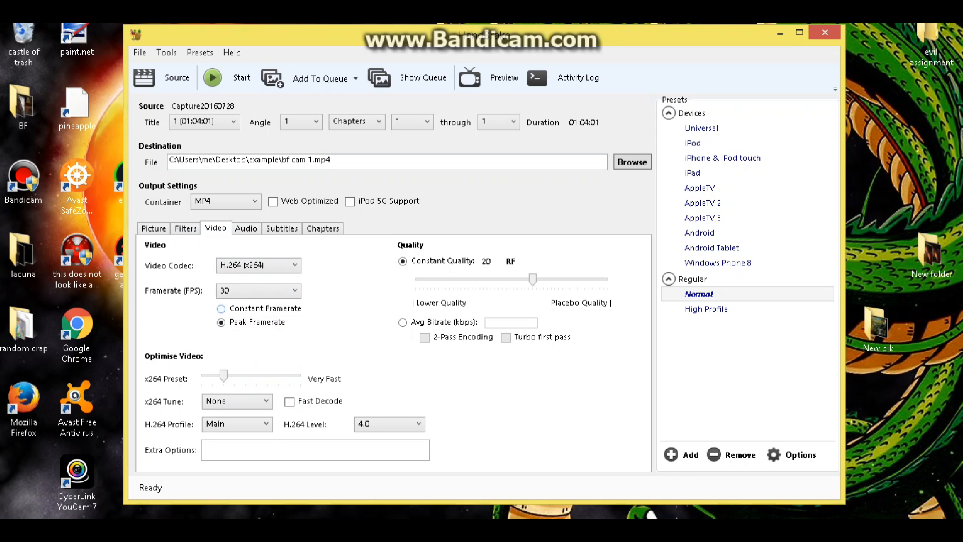
{"action": "left_click", "coordinate": [221, 308]}
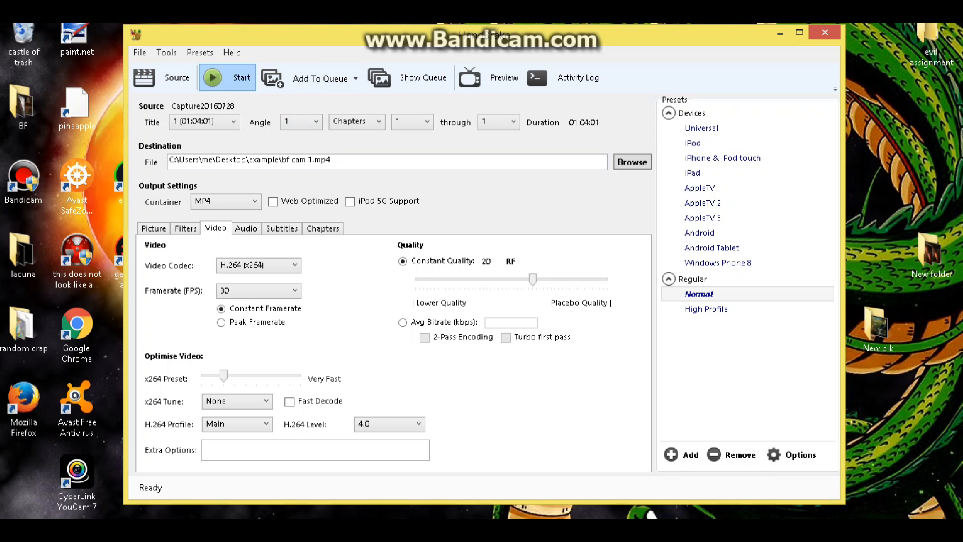
Start encoding the webcam capture to bf cam 1.mp4.
{"action": "left_click", "coordinate": [225, 78]}
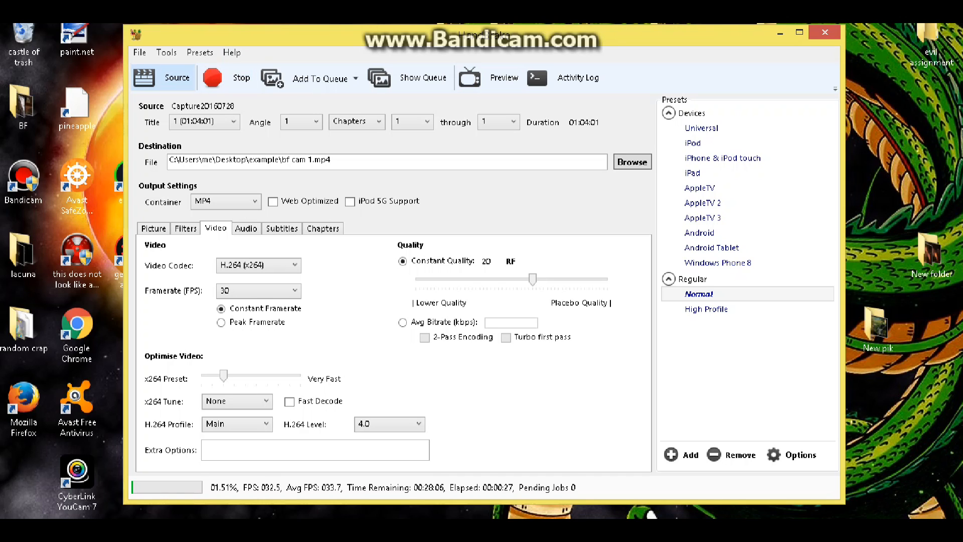
{"action": "left_click", "coordinate": [167, 77]}
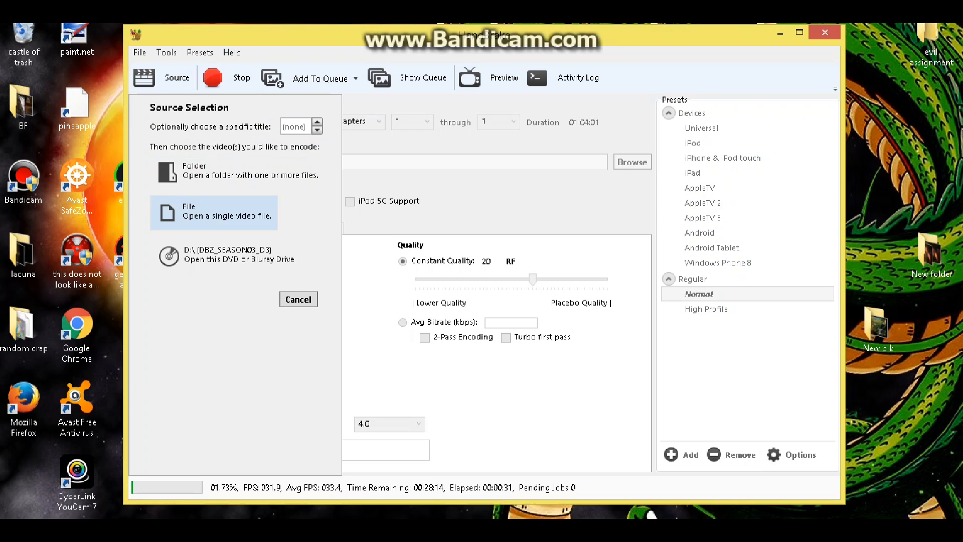
{"action": "left_click", "coordinate": [213, 212]}
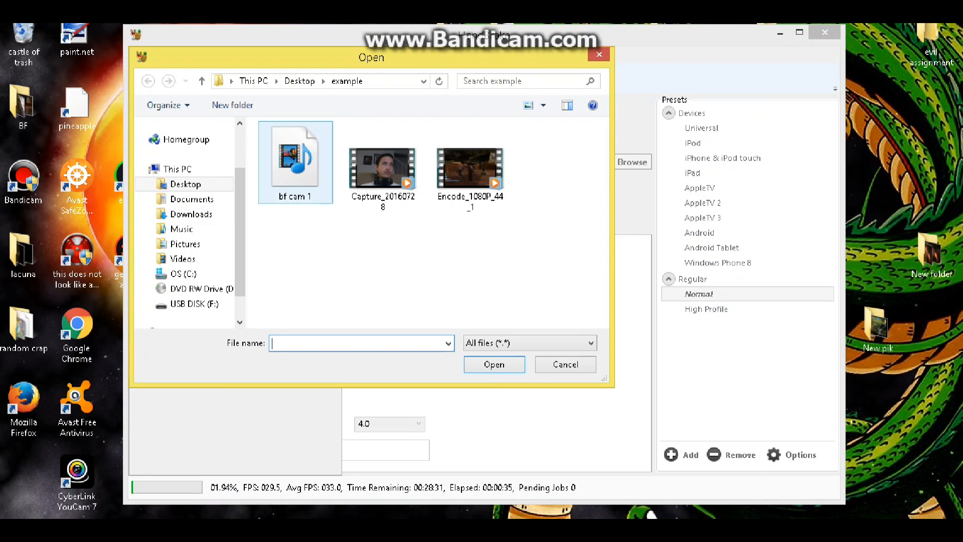
{"action": "mouse_move", "coordinate": [381, 168]}
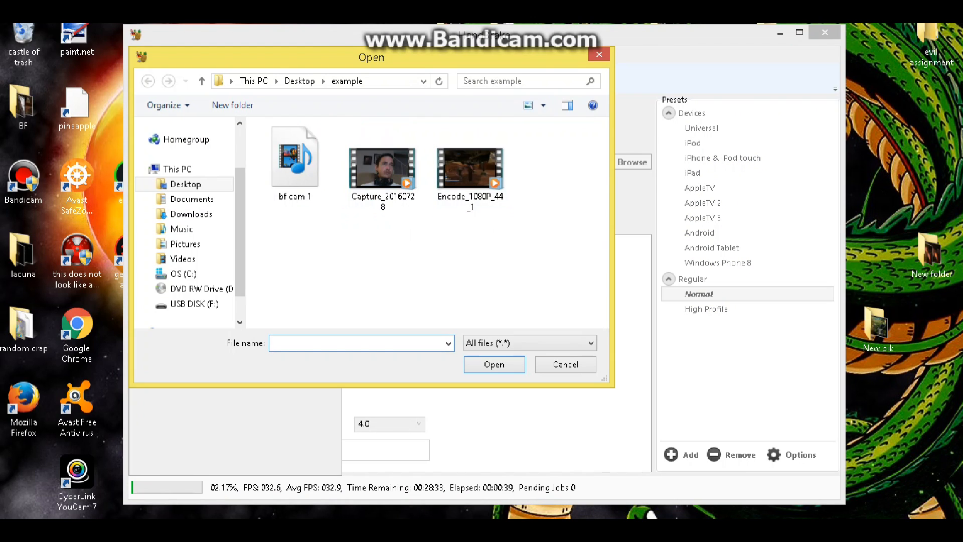
{"action": "left_click", "coordinate": [493, 365]}
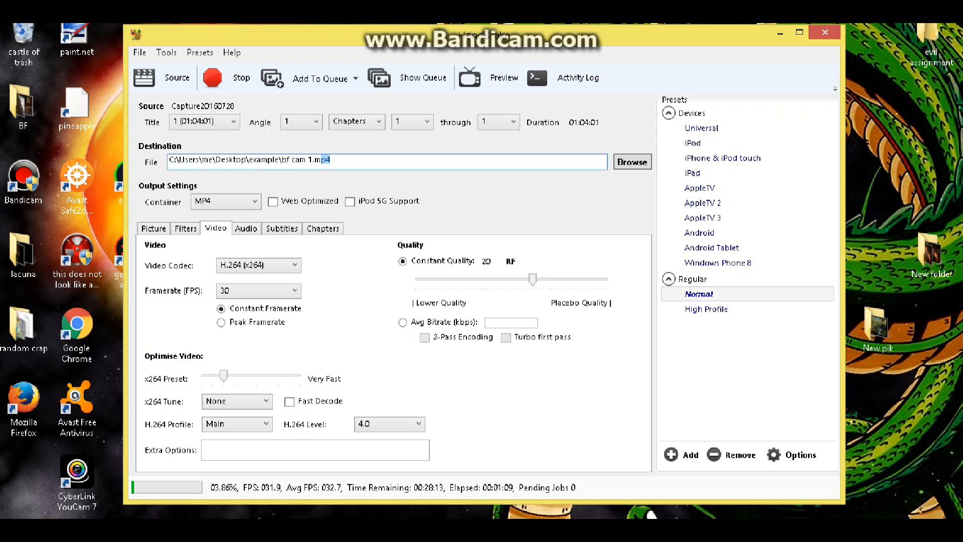
{"action": "left_click", "coordinate": [723, 158]}
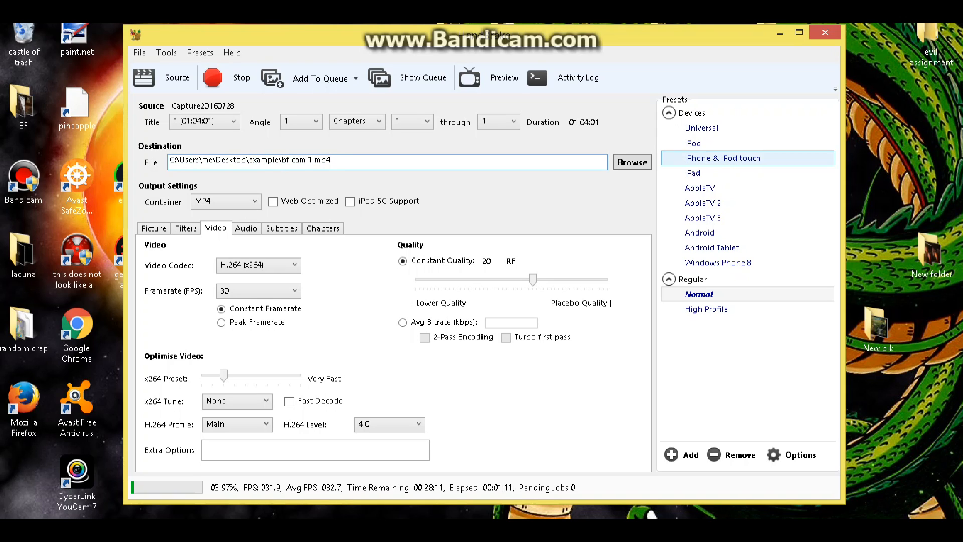